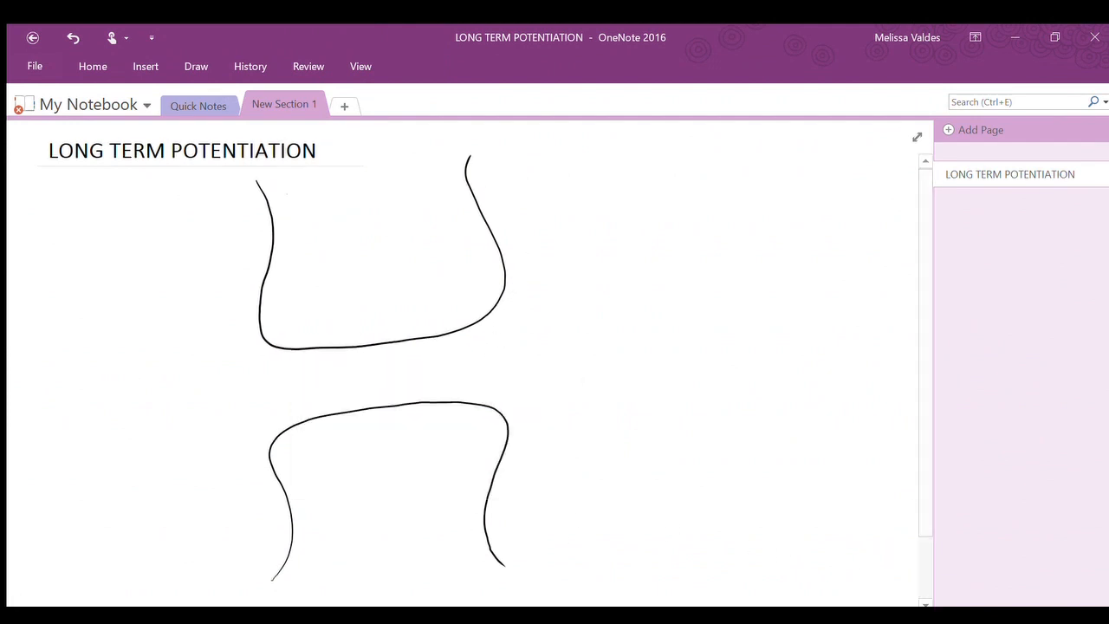
mouse_move(656, 469)
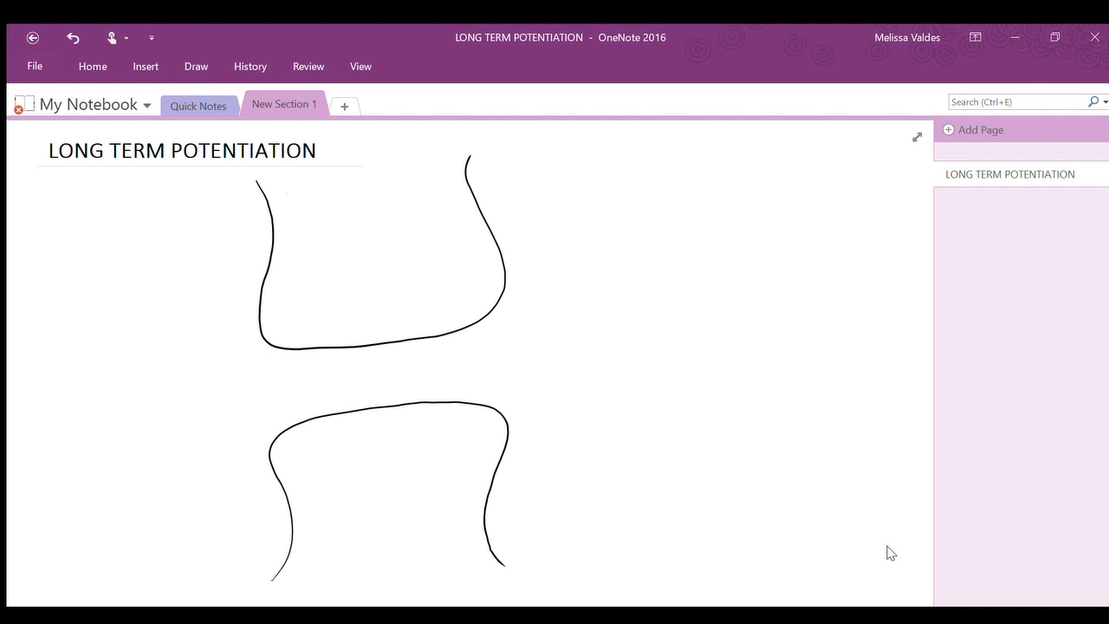
Handwrite 'pre-synaptic membrane' and 'post-synaptic membrane' labels and sketch a vesicle with red glutamate dots.
left_click(196, 66)
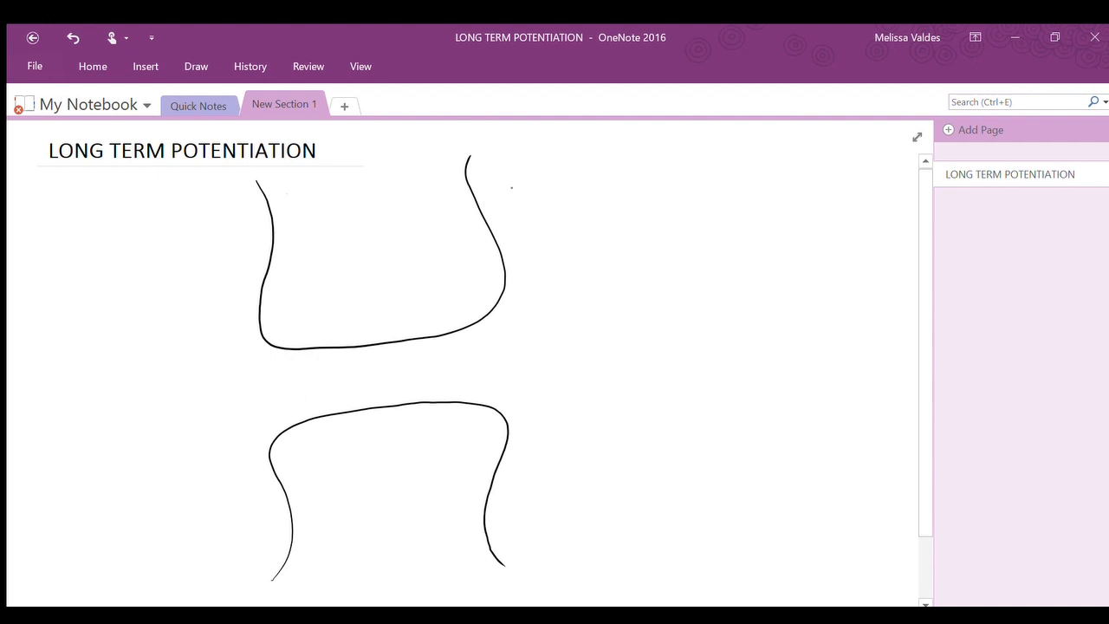
left_click_drag(515, 190, 594, 182)
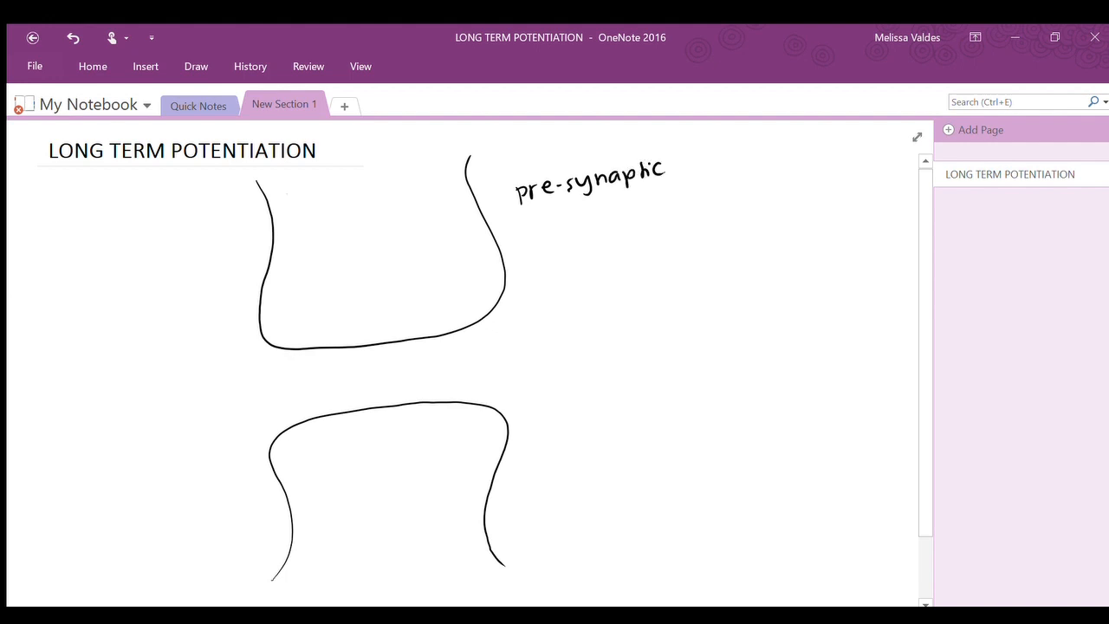
type("membrane")
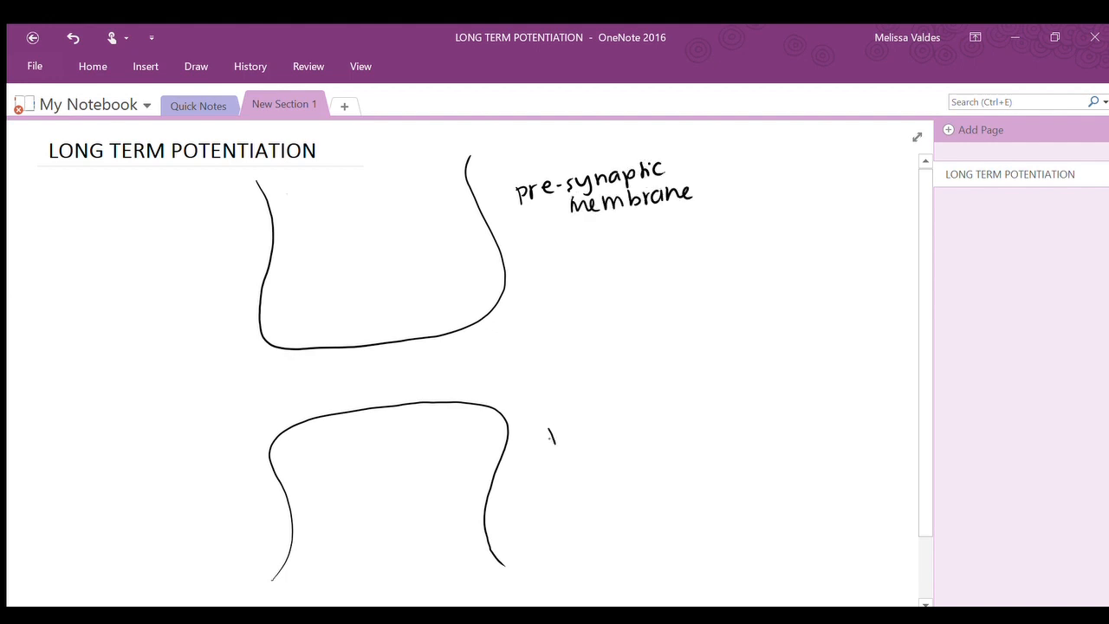
type("post.s.")
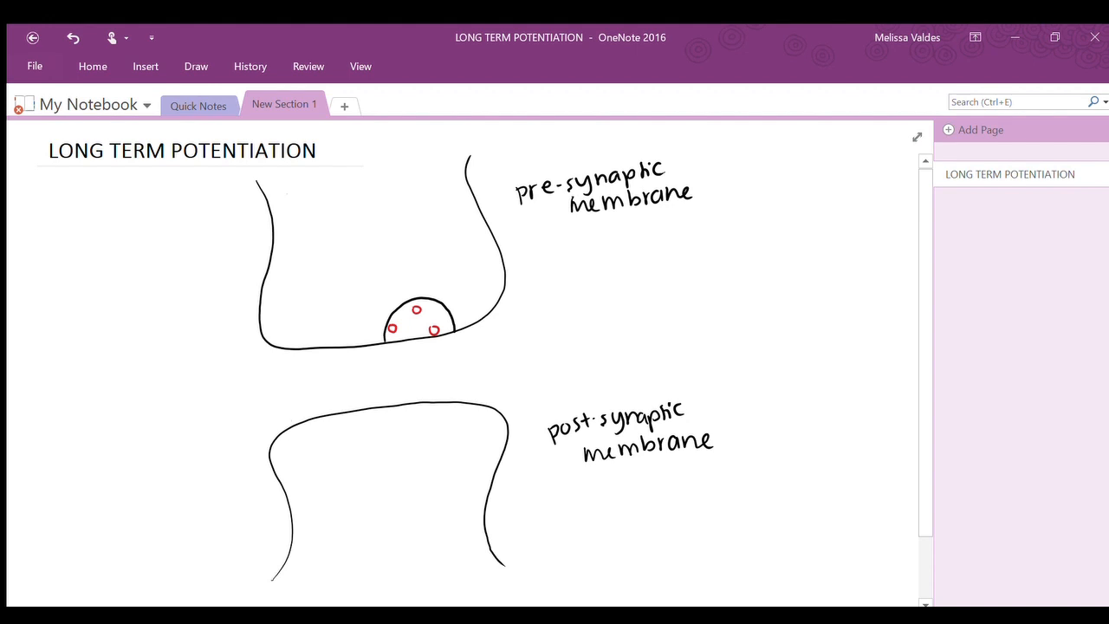
Sketch two receptor types on the lower membrane and handwrite 'NMDA' and 'AMPA' beneath them.
left_click_drag(299, 431, 316, 403)
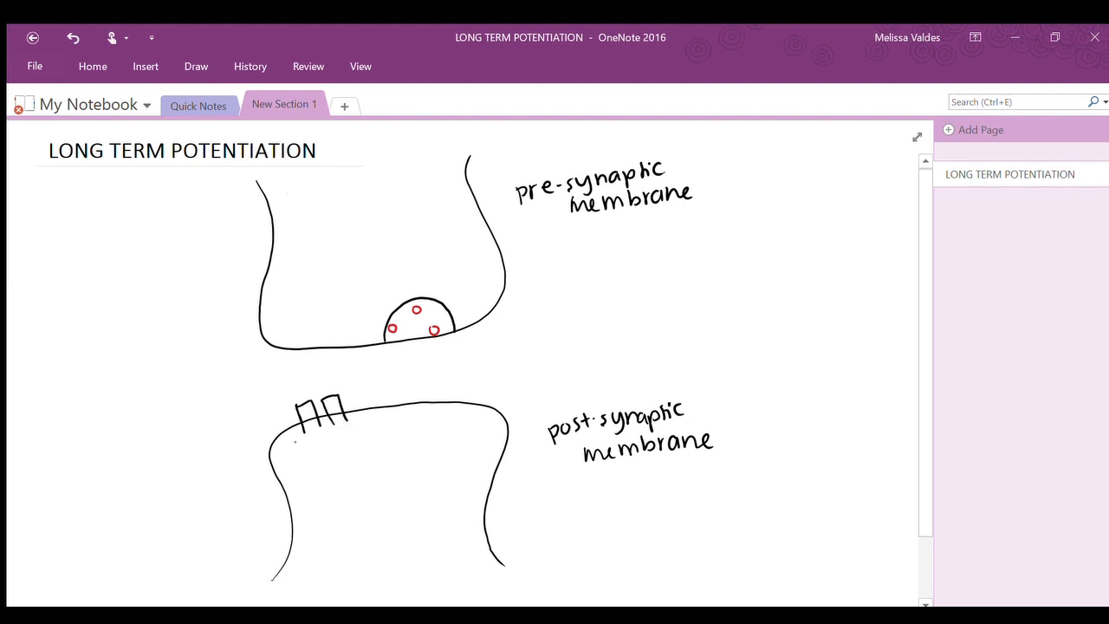
type("NMDA")
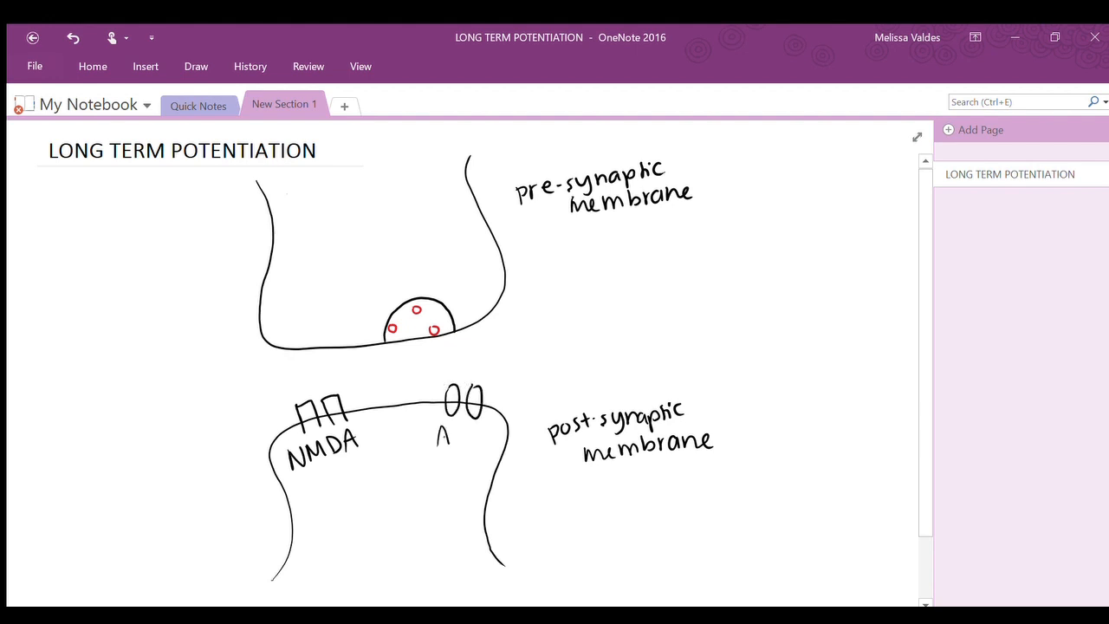
type("AMPA")
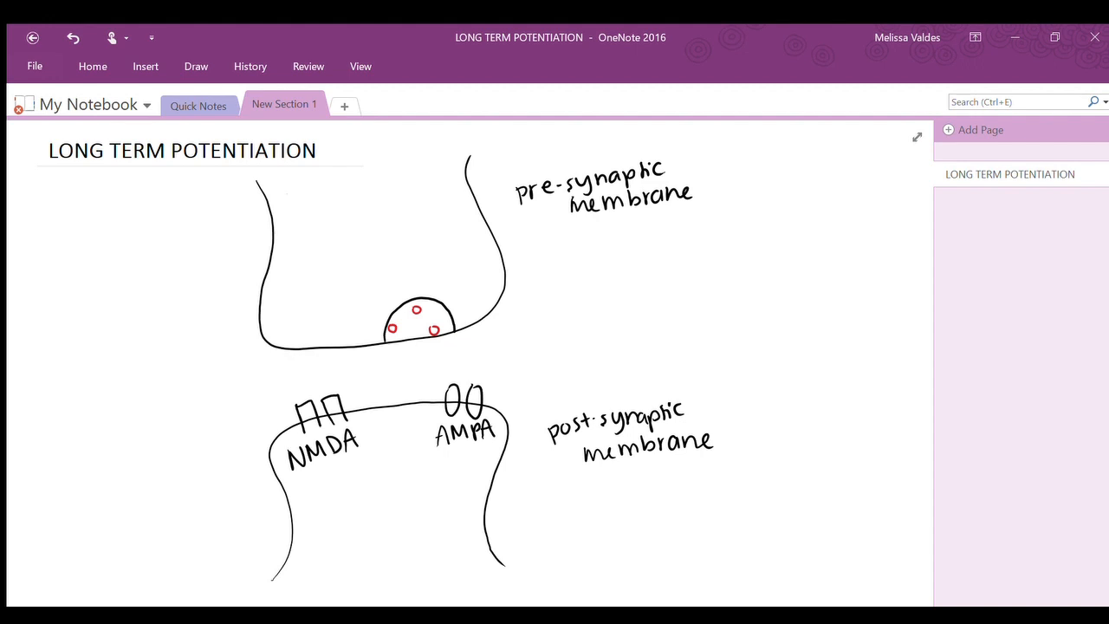
left_click(196, 66)
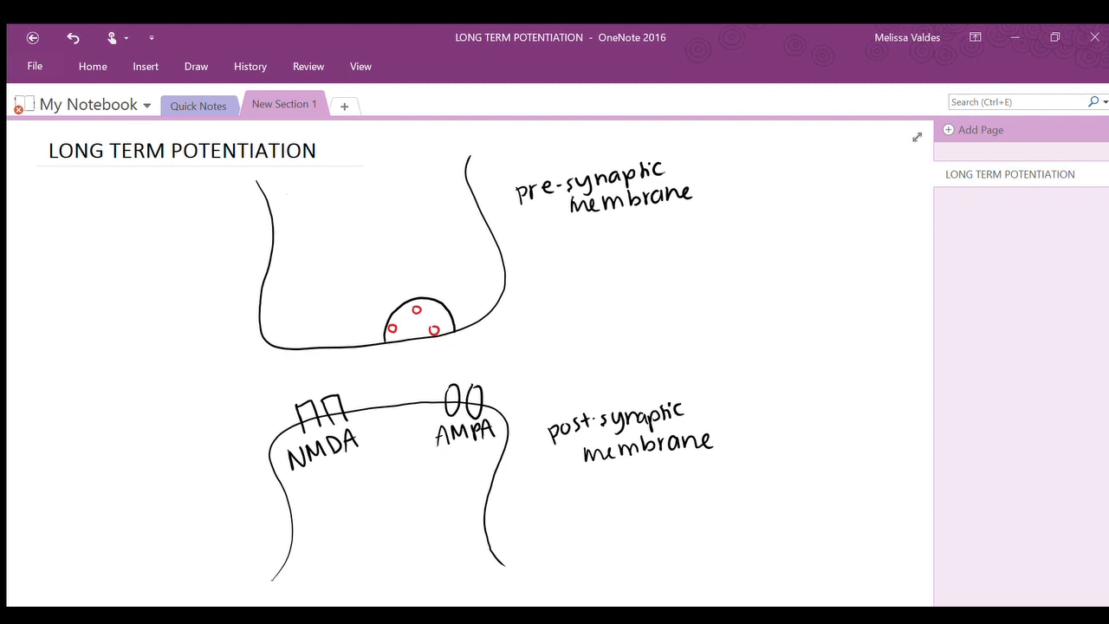
Draw red glutamate dots crossing to AMPA and labelled blue Mg2+ ions blocking NMDA.
left_click(437, 352)
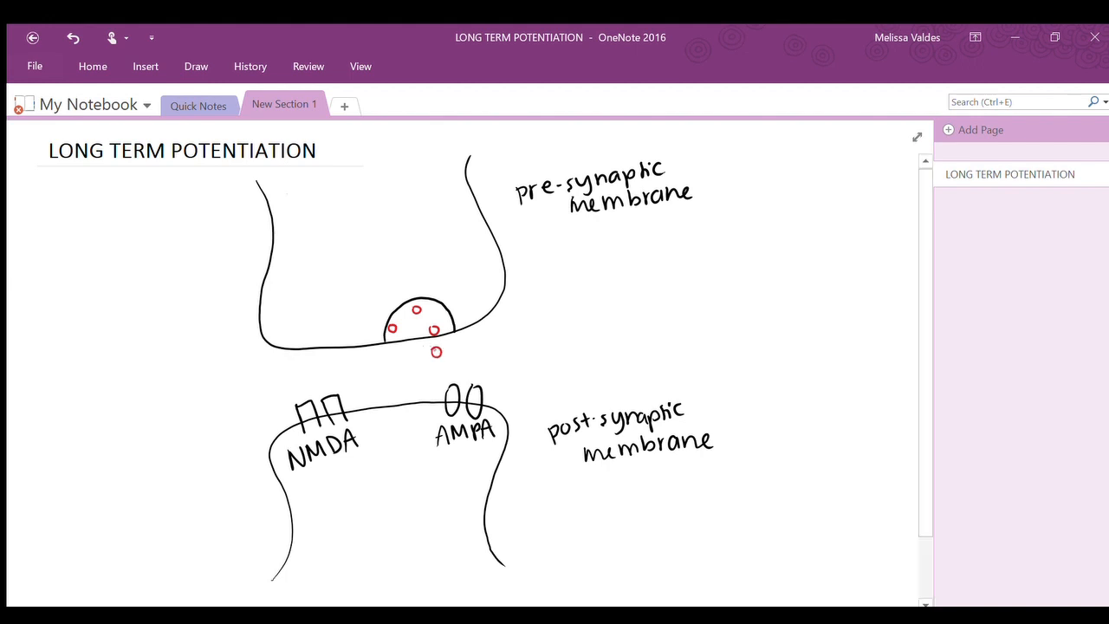
left_click_drag(436, 352, 449, 372)
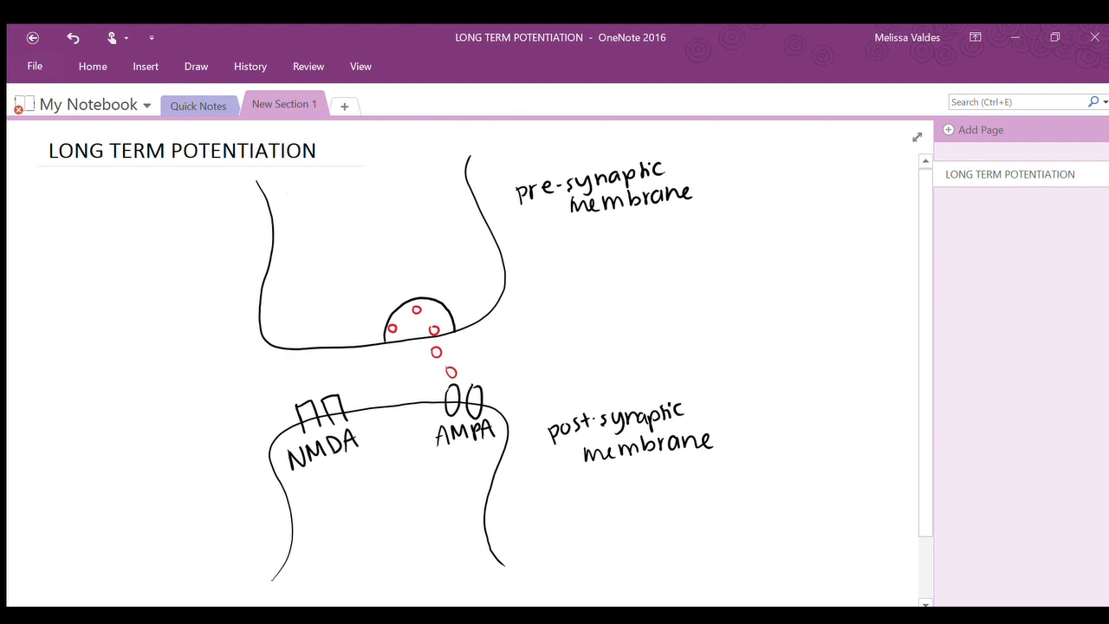
left_click(475, 389)
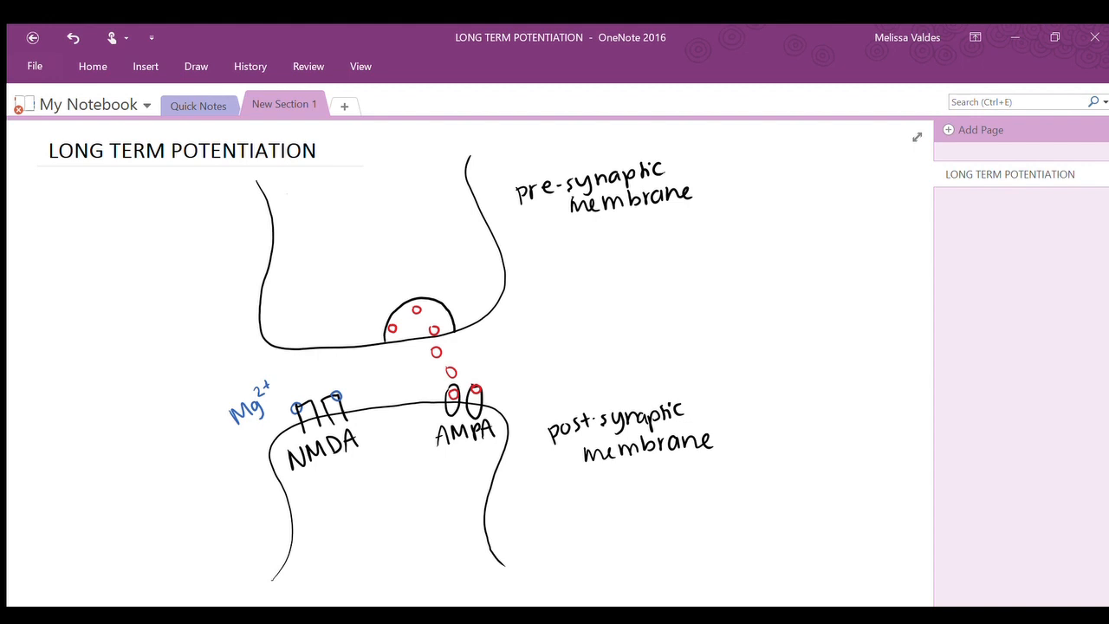
left_click(196, 66)
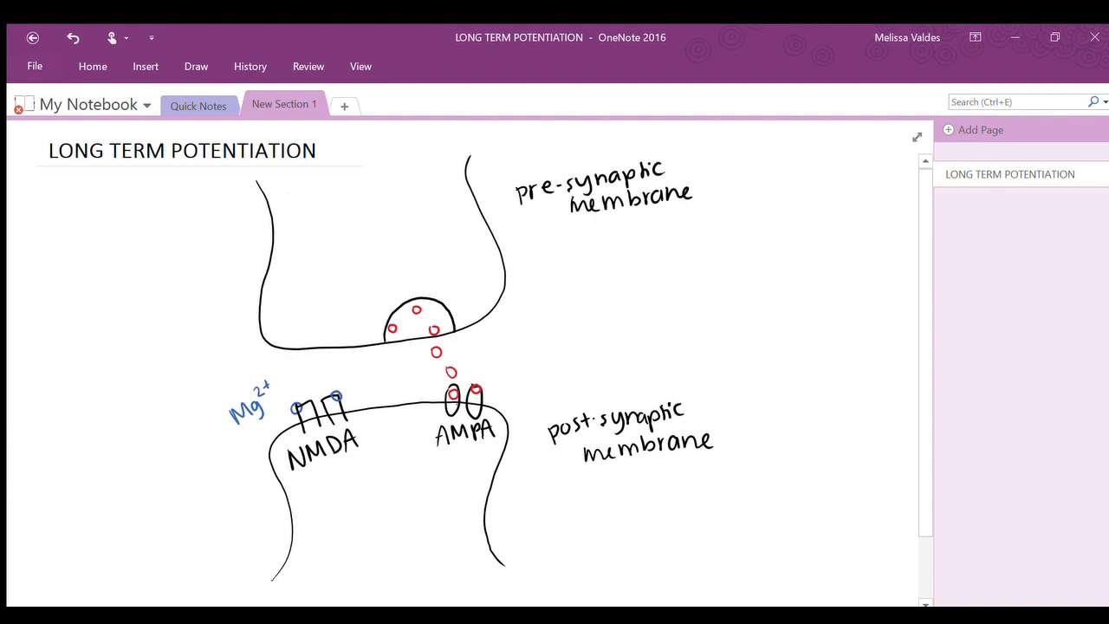
Draw a Na+ arrow down through AMPA and an arrow labelled 'depolarization'.
left_click_drag(457, 403, 457, 472)
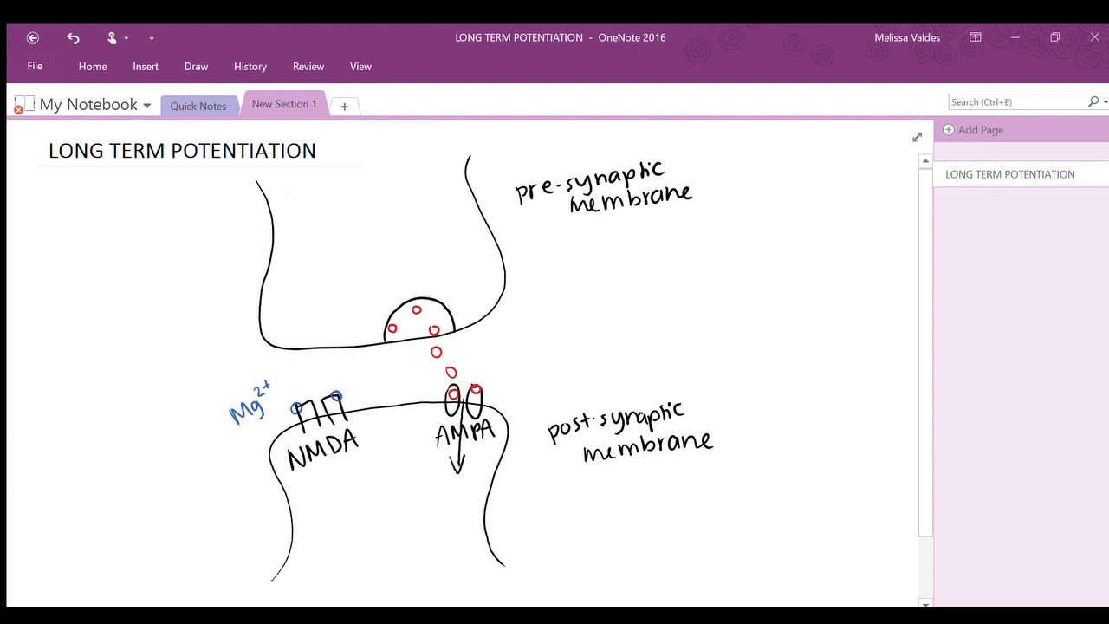
type("Na")
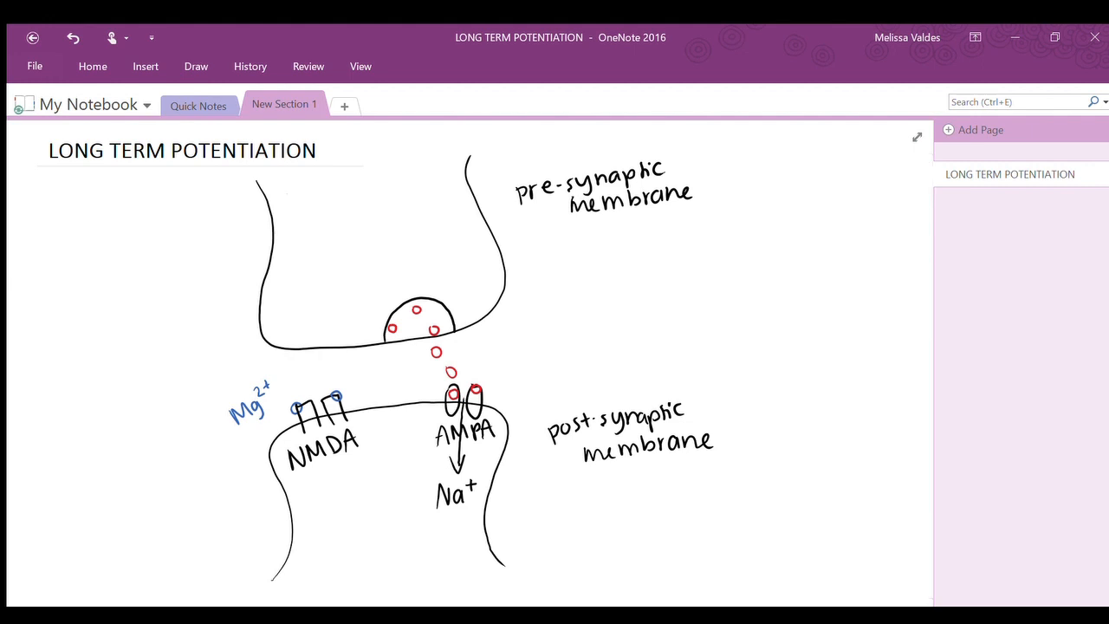
left_click_drag(520, 529, 489, 502)
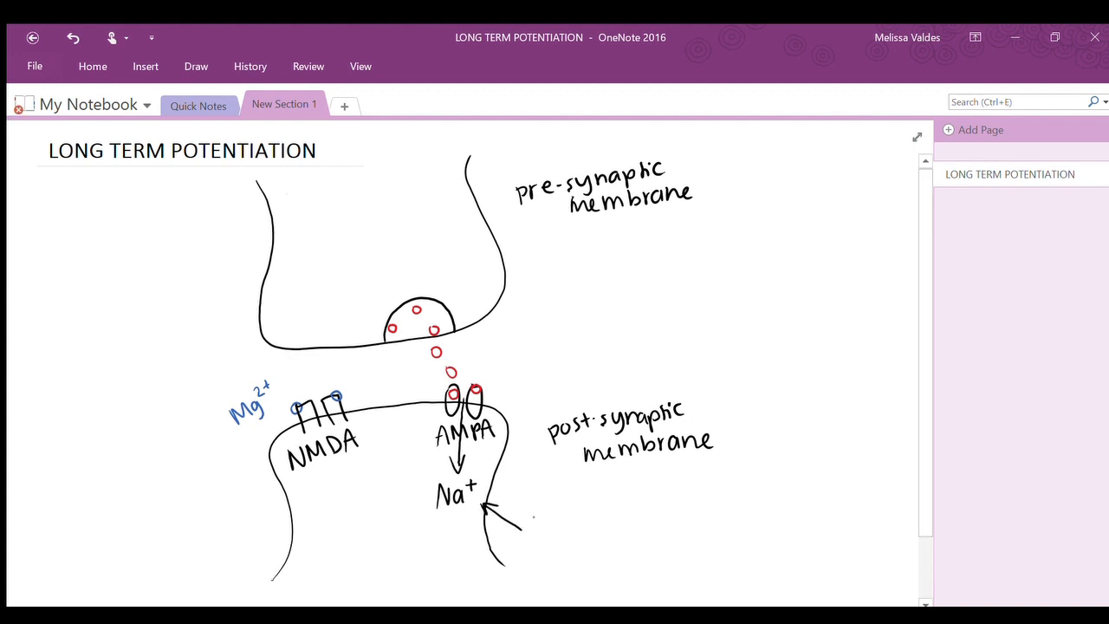
type("depolariza")
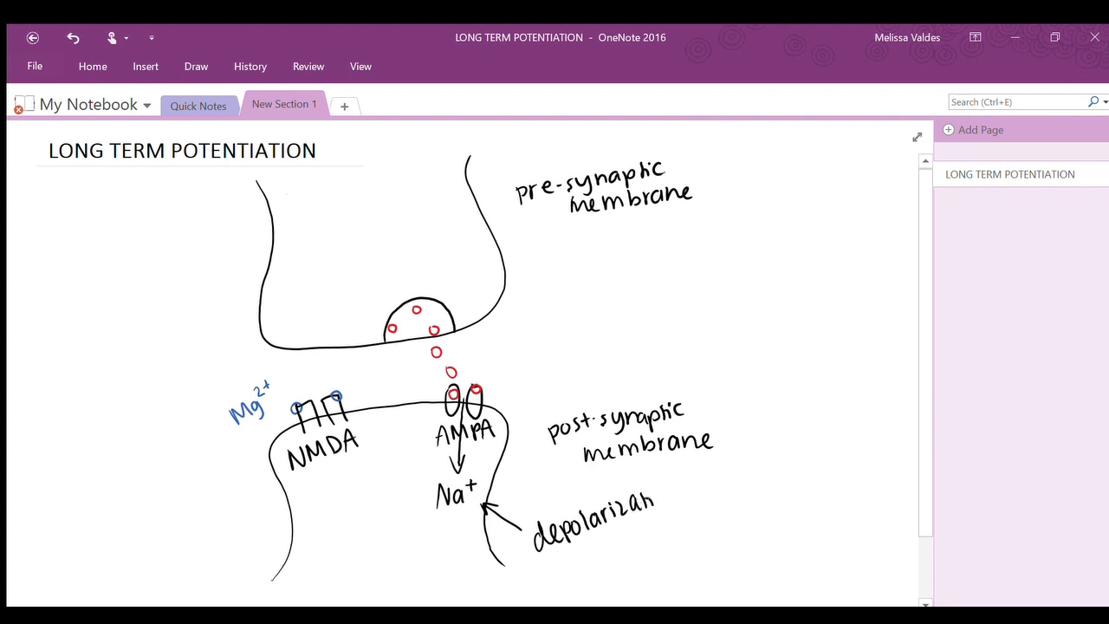
type("tion")
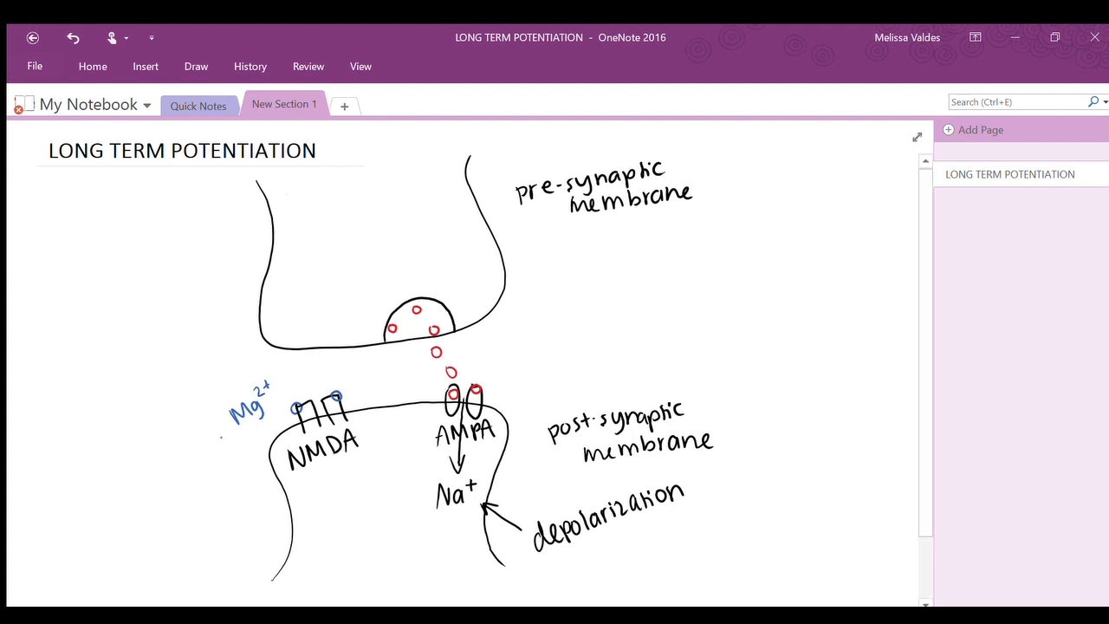
Draw an arrow of Mg2+ moving away and erase the blue Mg2+ ions from NMDA.
left_click_drag(234, 438, 199, 485)
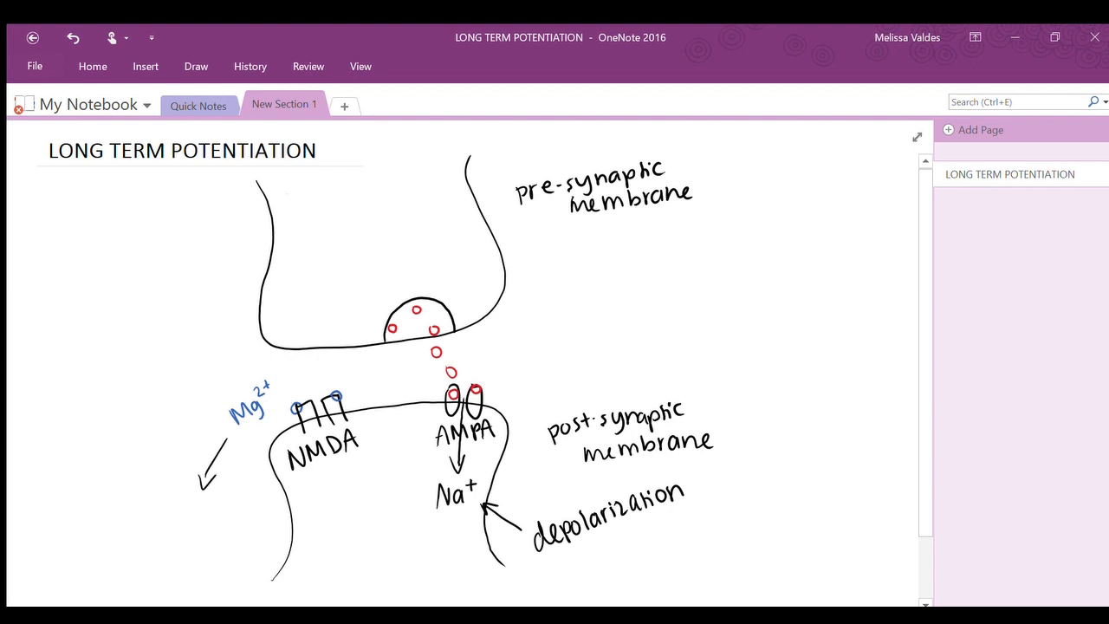
left_click(196, 65)
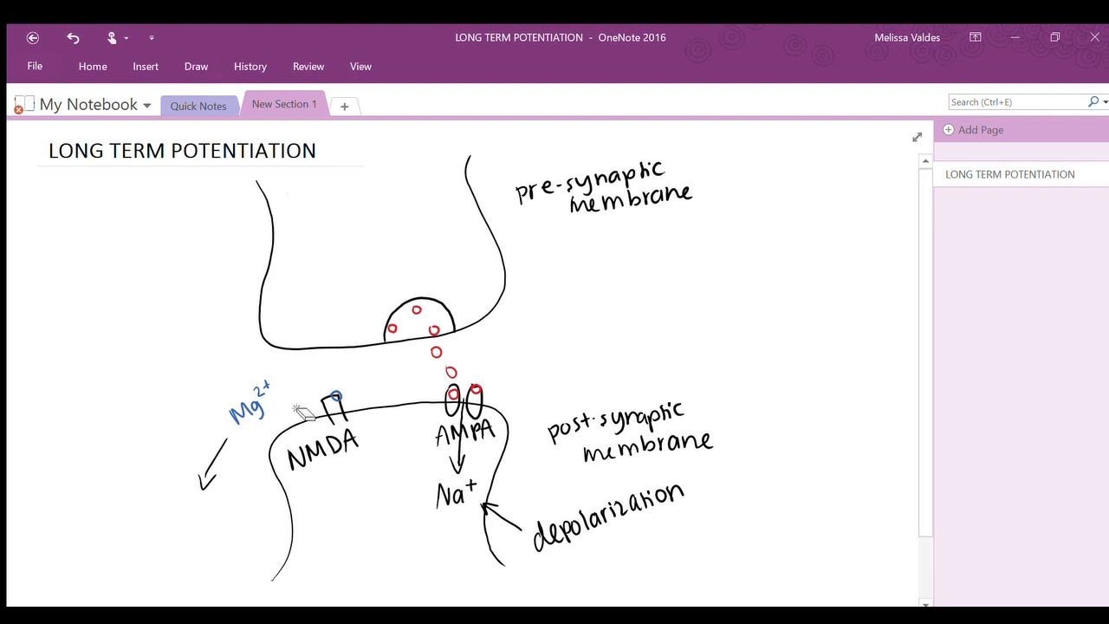
left_click(196, 66)
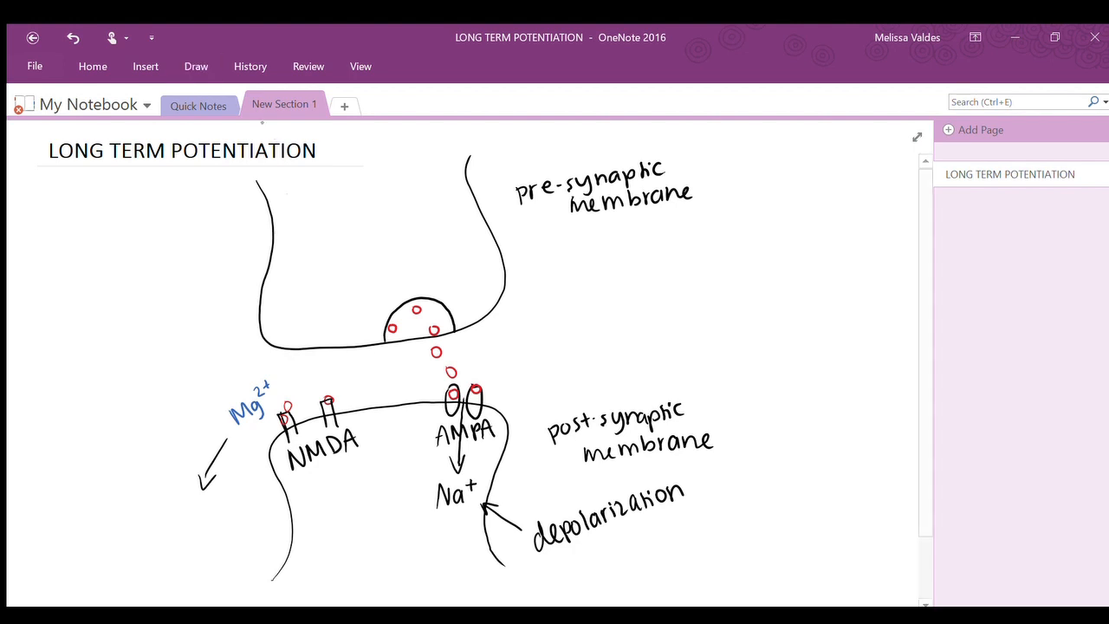
Draw a green Ca2+ arrow through NMDA and a black dashed arrow to '2nd messengers'.
left_click_drag(312, 420, 331, 500)
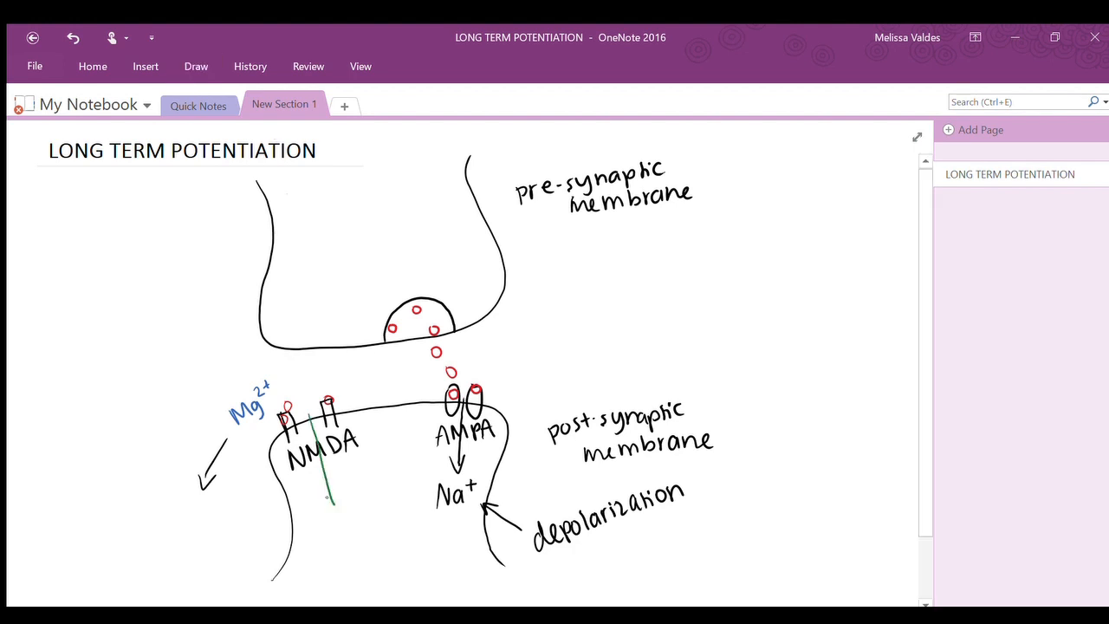
left_click_drag(325, 424, 334, 528)
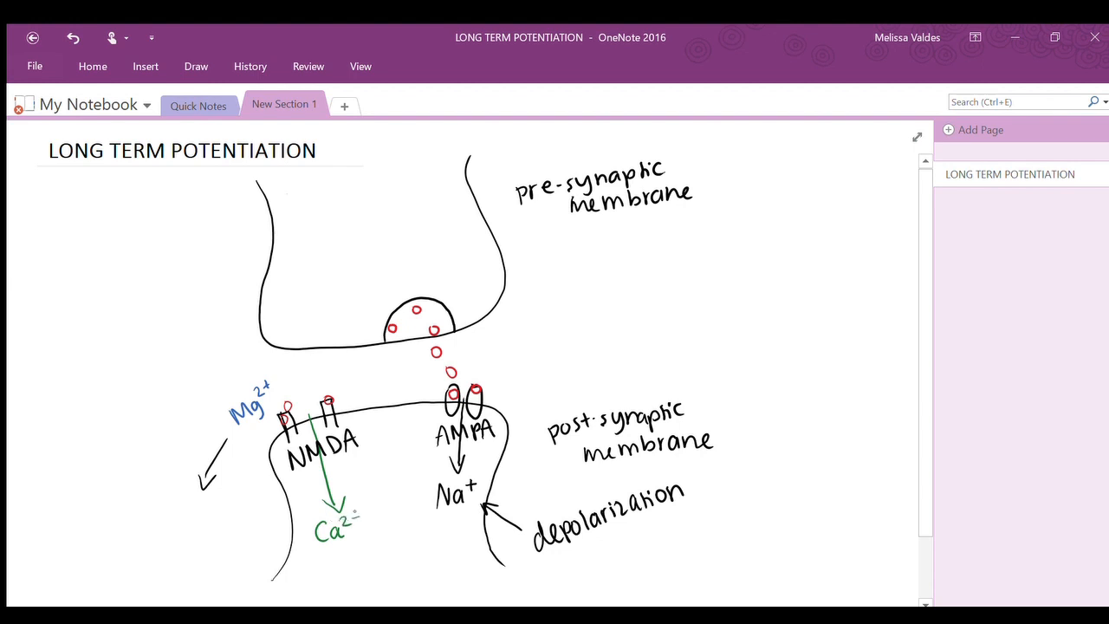
left_click(196, 66)
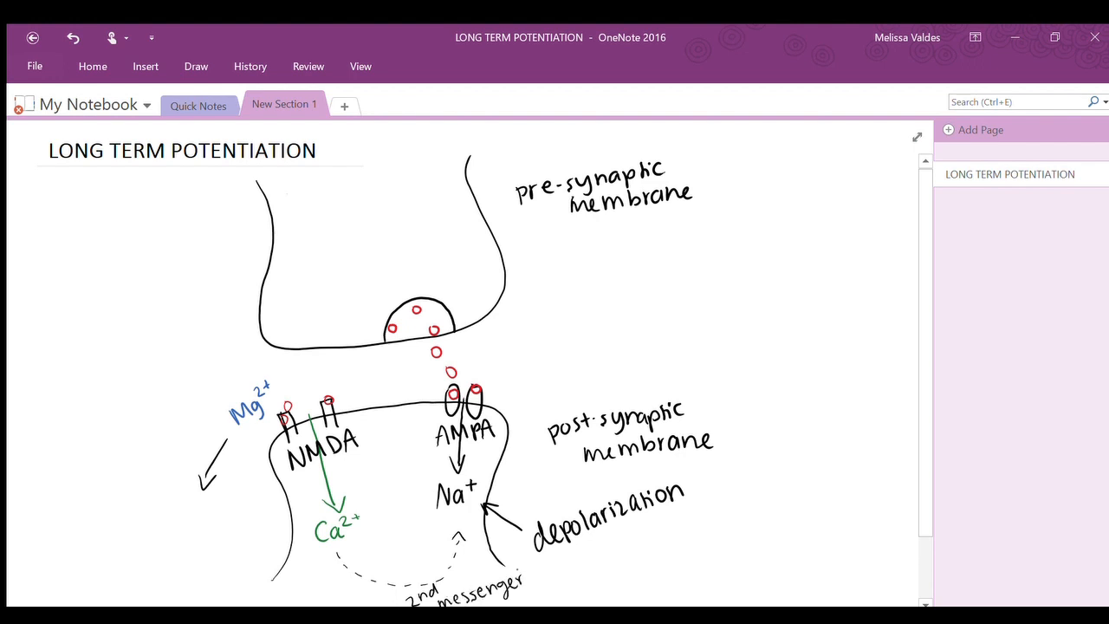
type("s")
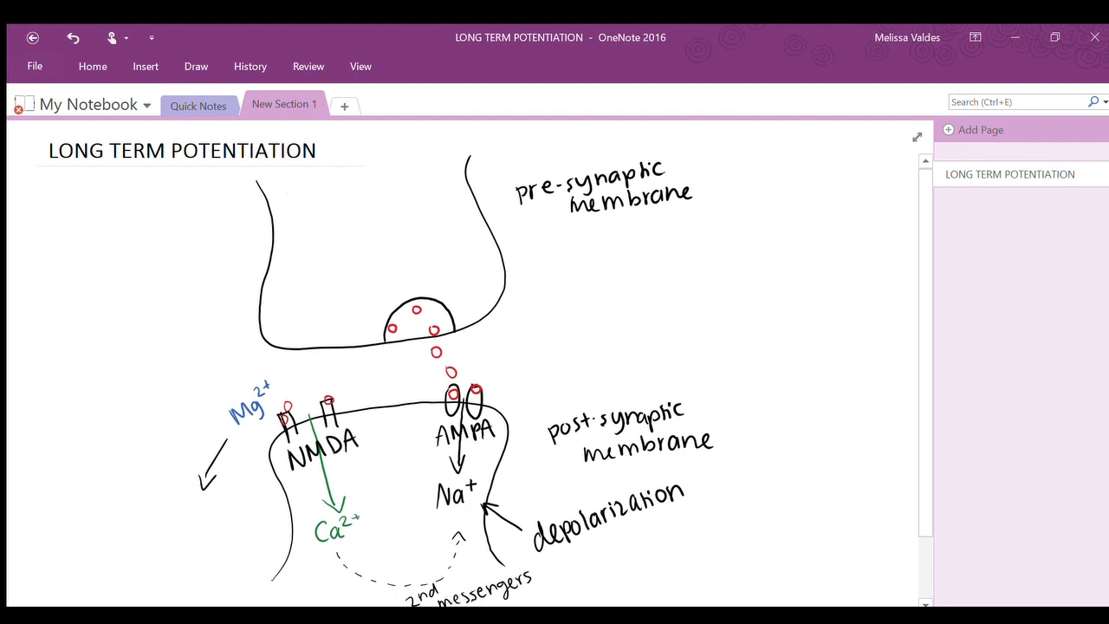